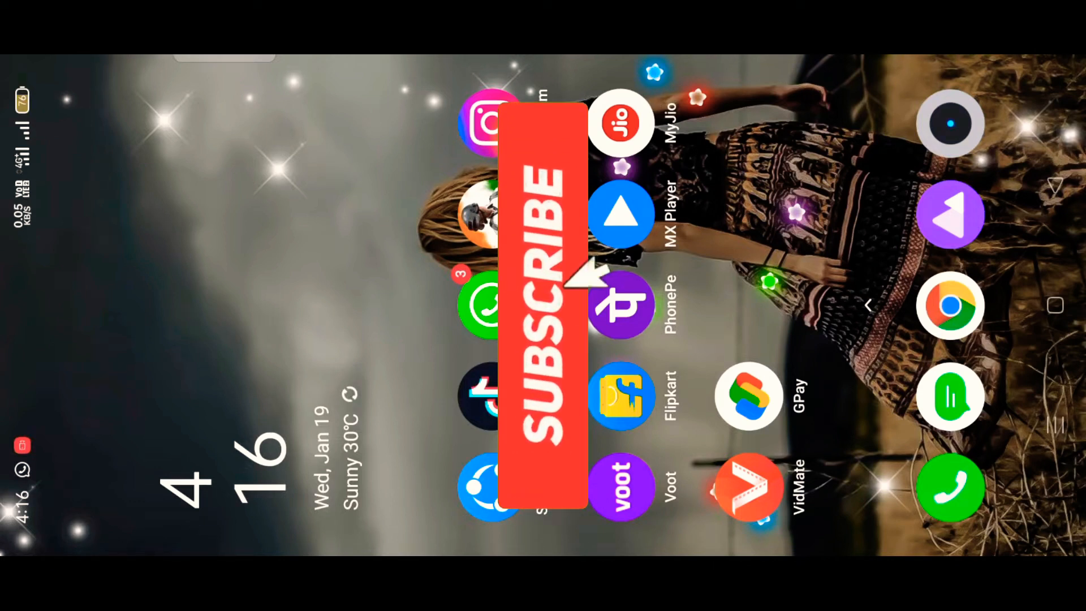
Open Instagram and load the World x Rich Boy Reel template with the Add Media option
click(544, 298)
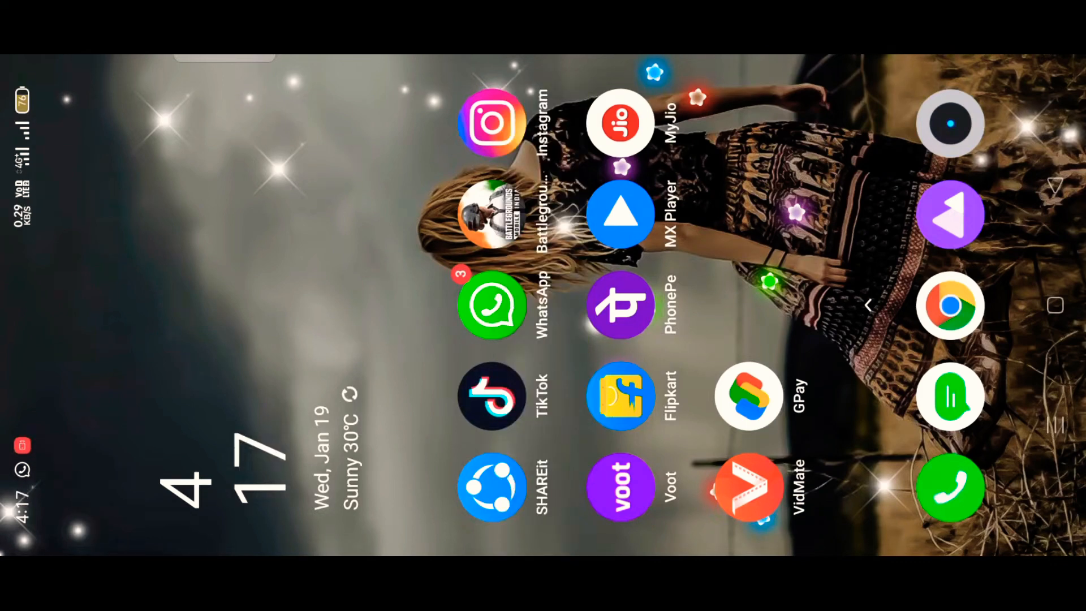
click(491, 123)
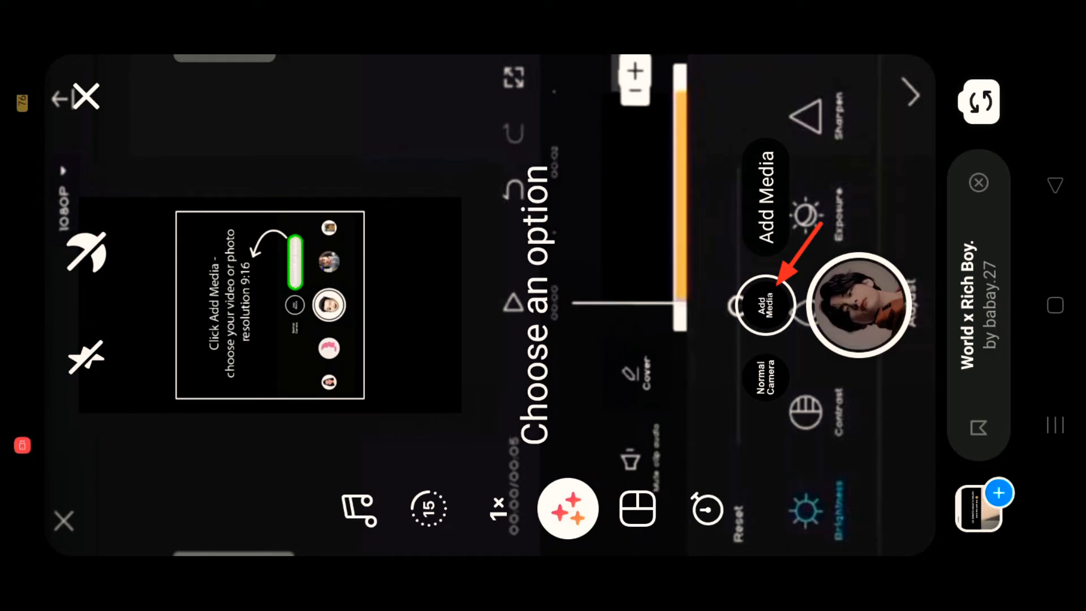
Add your gallery photo to the World x Rich Boy template and record the clip
click(764, 304)
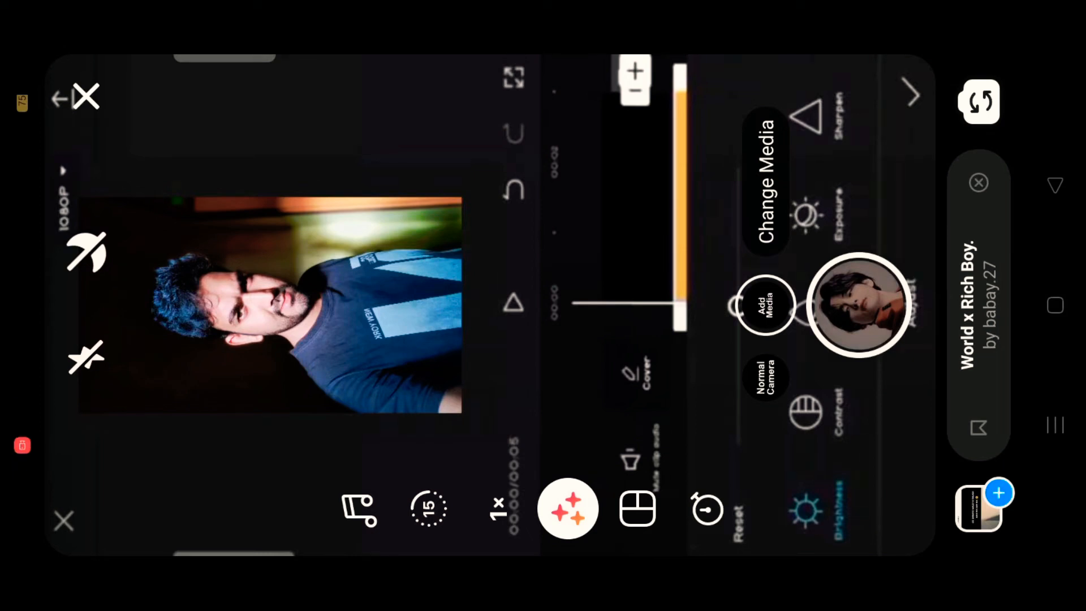
click(859, 306)
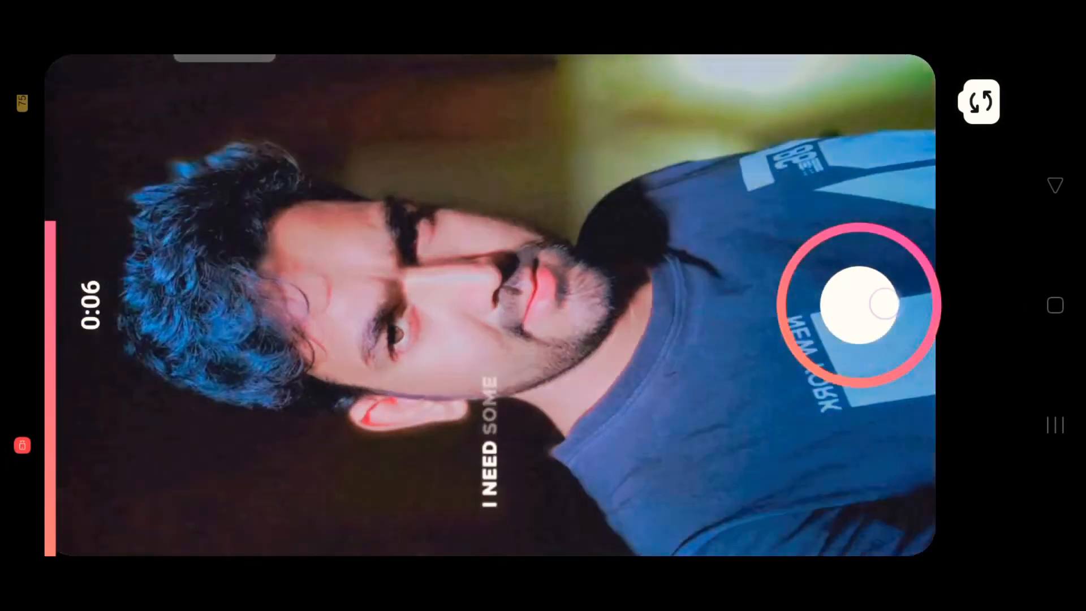
click(859, 305)
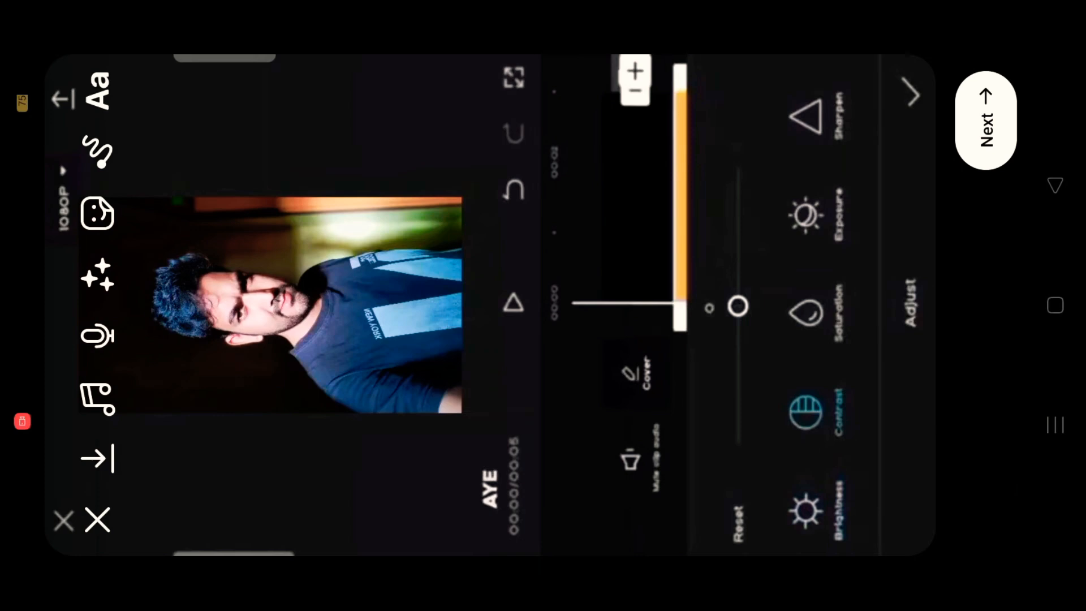
Raise the clip's brightness to 39 and continue to the Share screen
drag(738, 306, 737, 248)
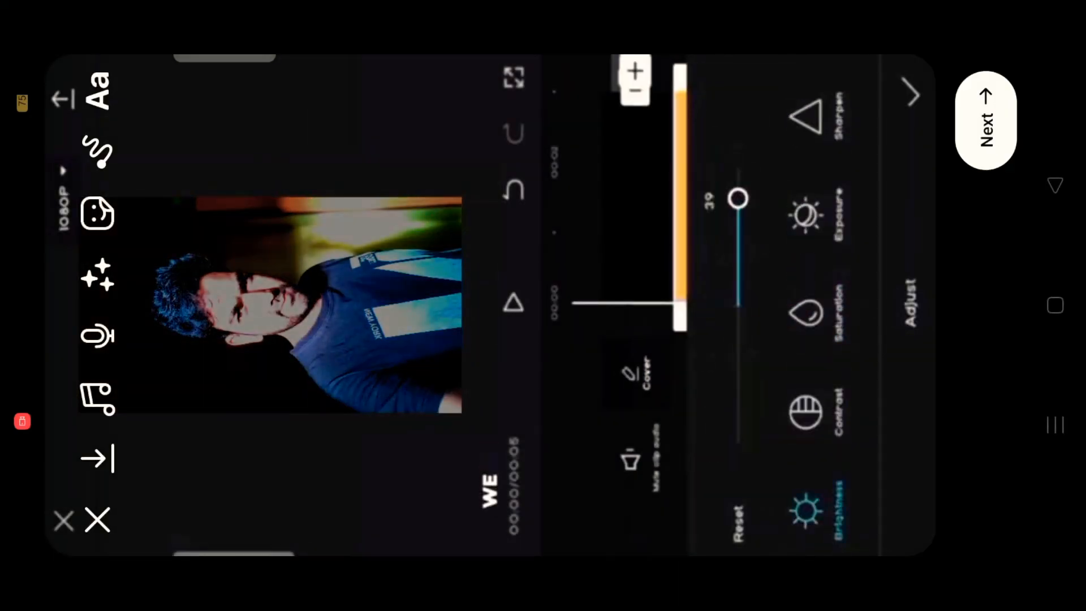
click(985, 119)
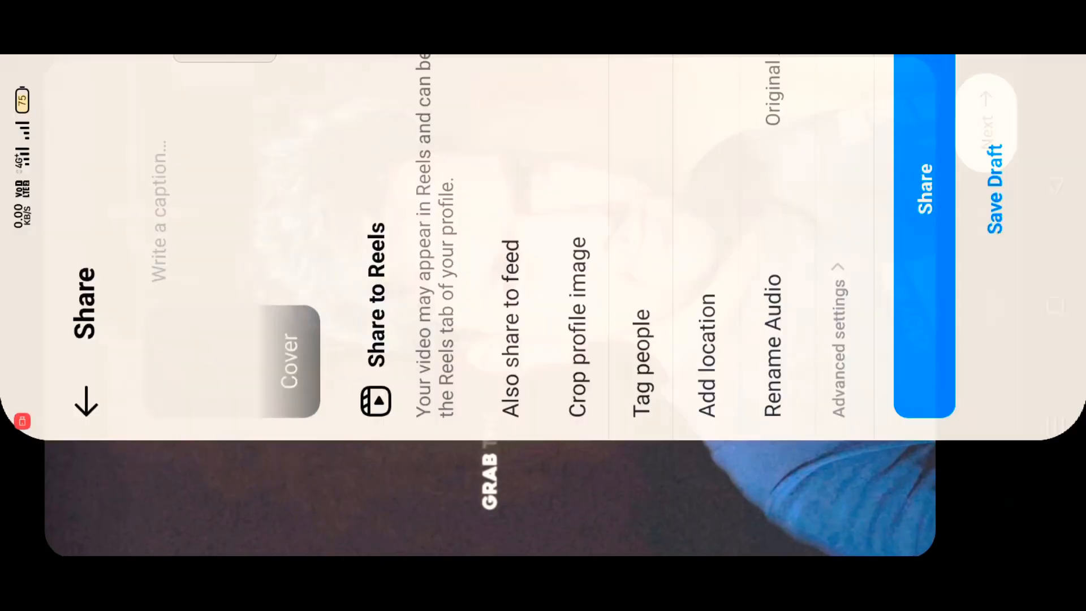